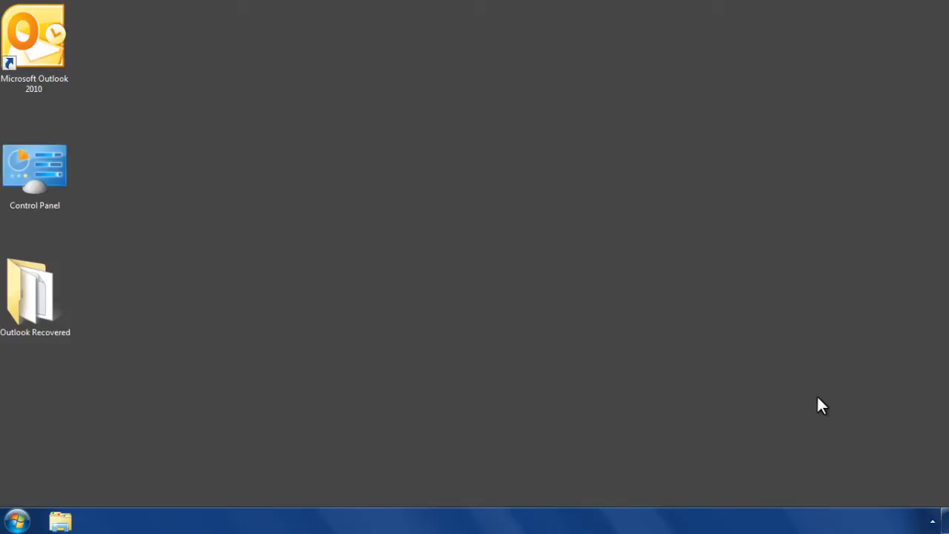
Try launching Outlook 2010 and dismiss the data-file error message.
left_click(35, 37)
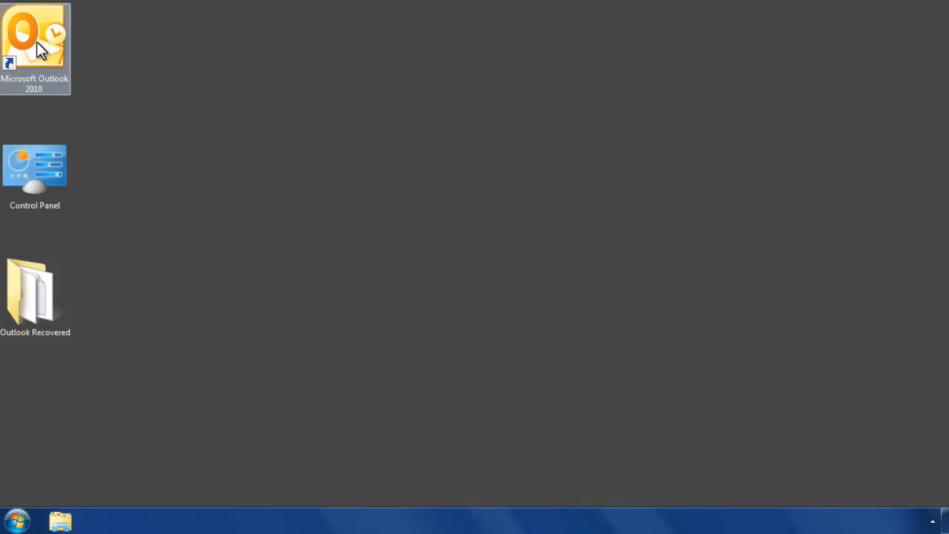
double_click(35, 49)
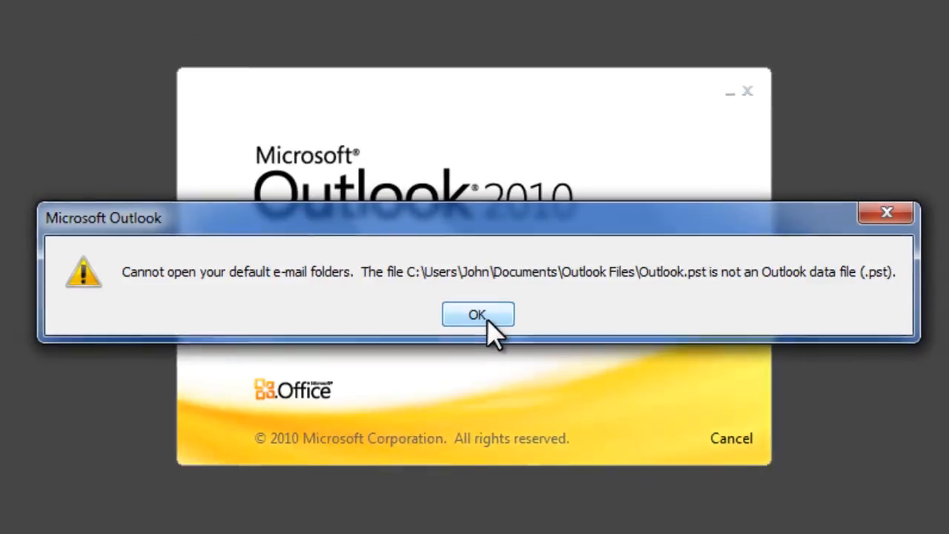
left_click(478, 315)
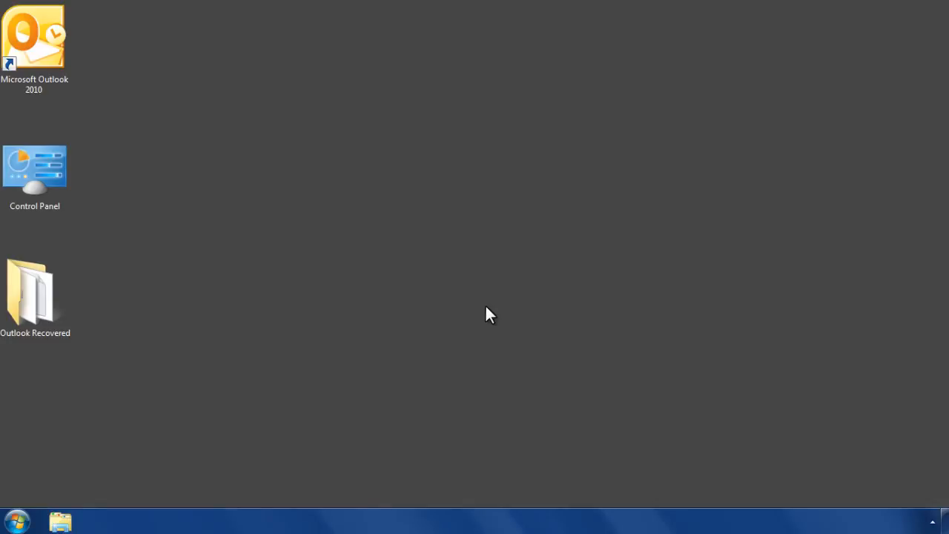
Find Mail in Control Panel and select the Outlook data file under Data Files.
left_click(34, 171)
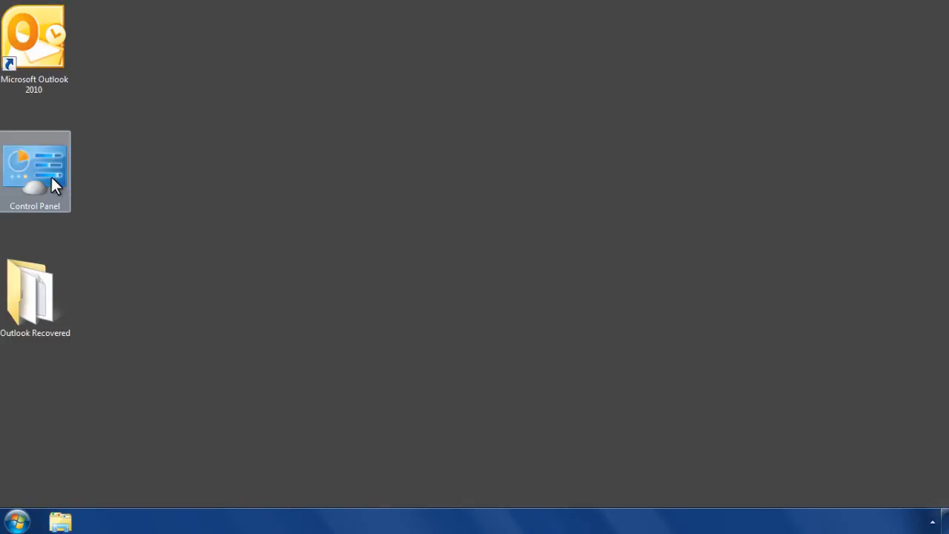
double_click(34, 171)
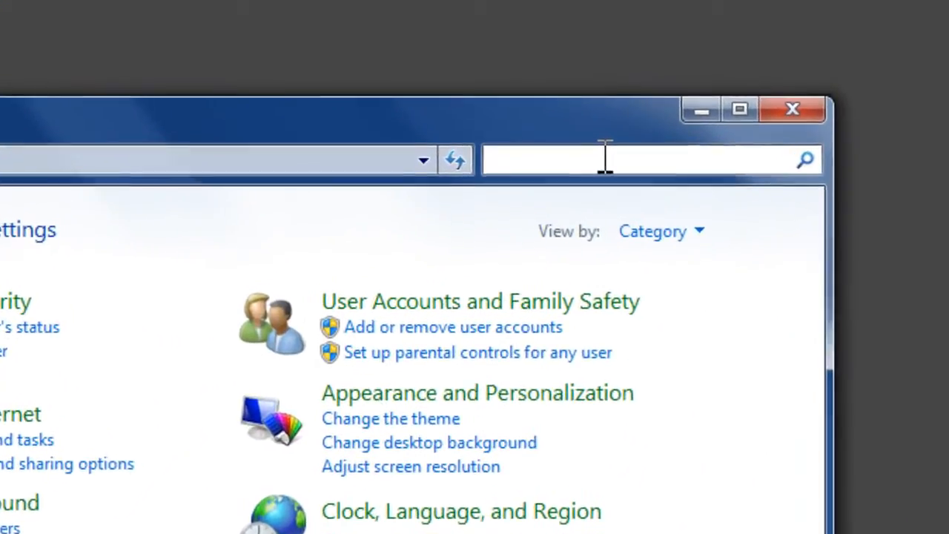
type("mail")
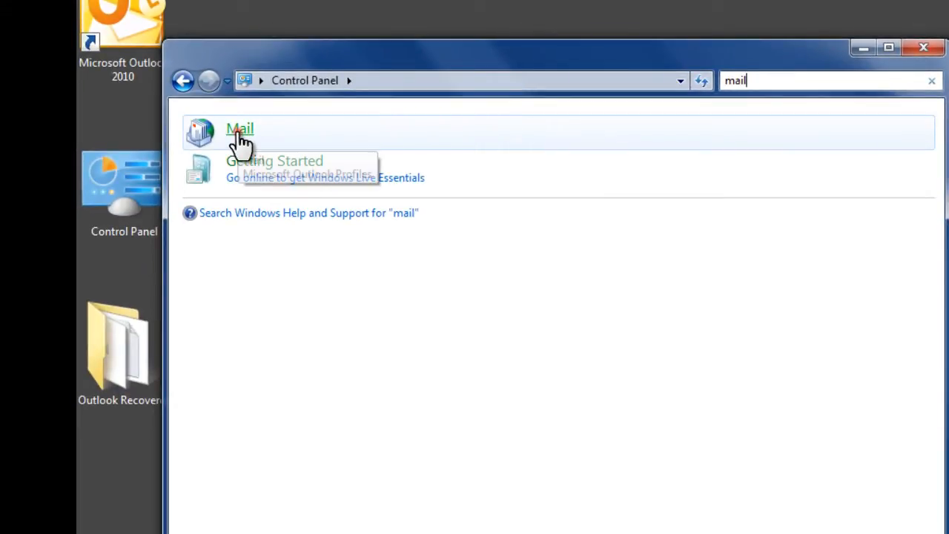
left_click(240, 130)
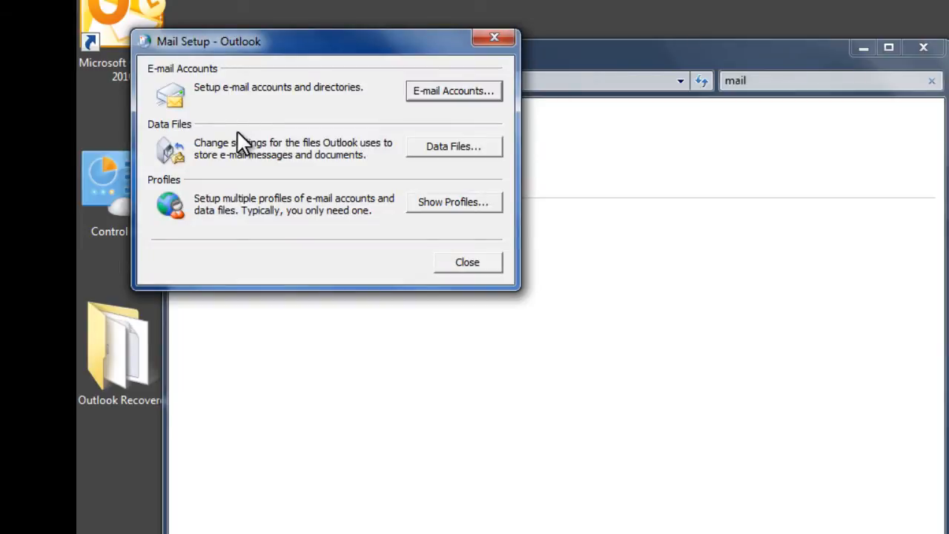
mouse_move(453, 146)
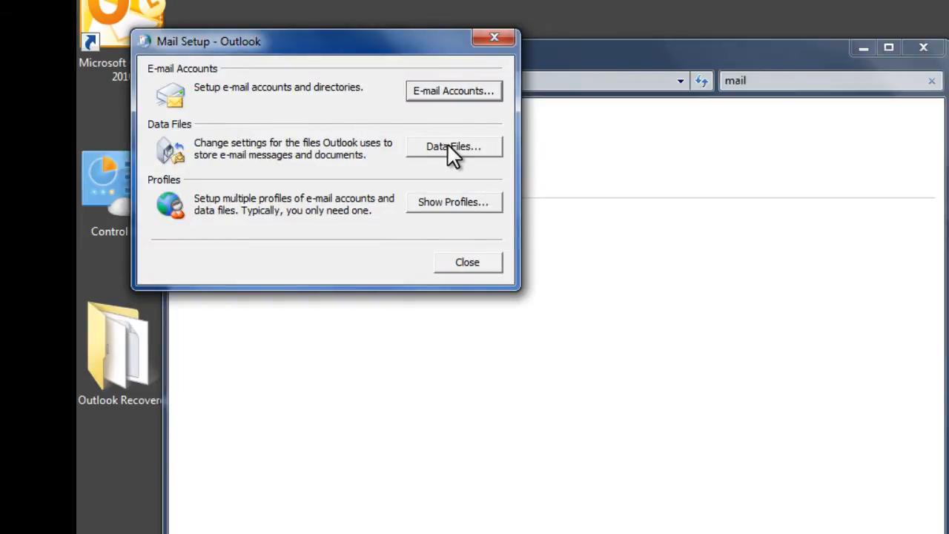
left_click(453, 146)
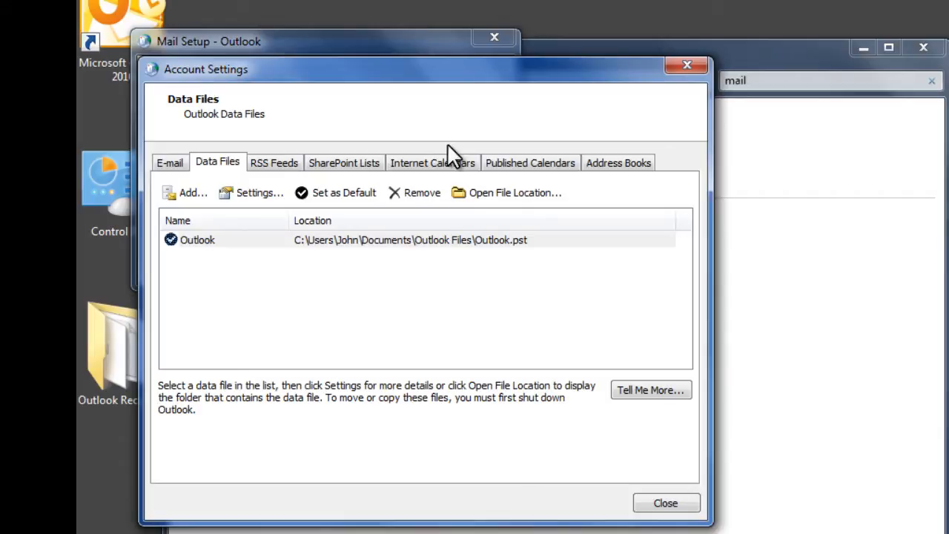
left_click(371, 240)
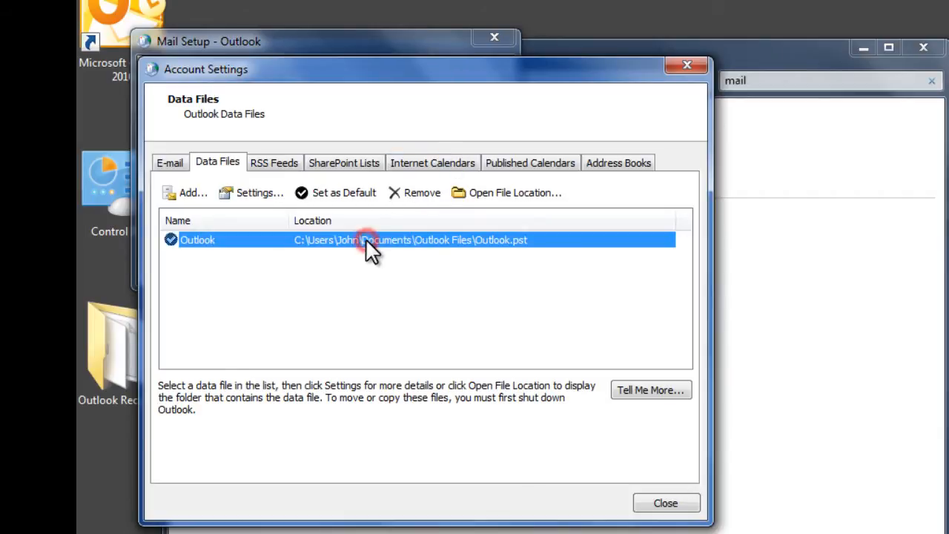
mouse_move(508, 193)
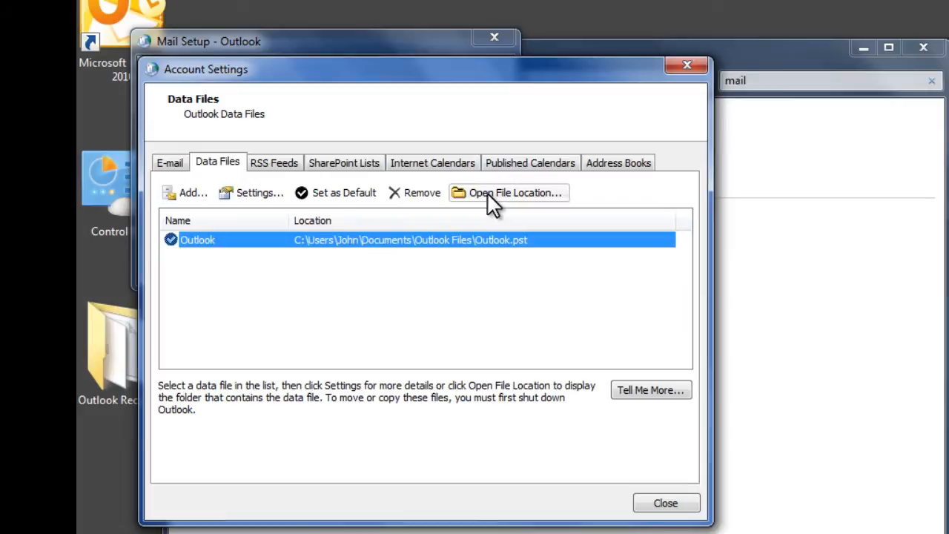
Go to the Outlook Files folder and rename Outlook.pst to Outlook_Corrupt.pst.
left_click(509, 193)
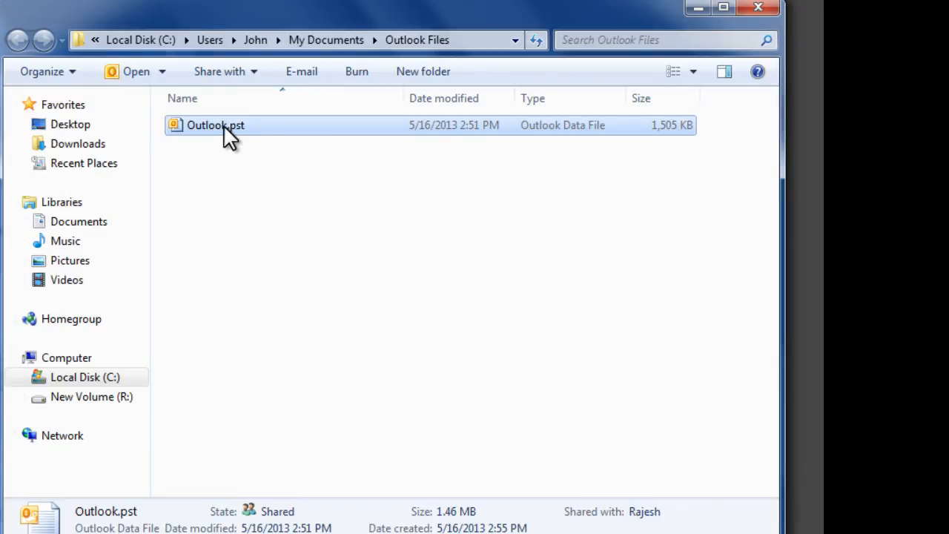
right_click(215, 124)
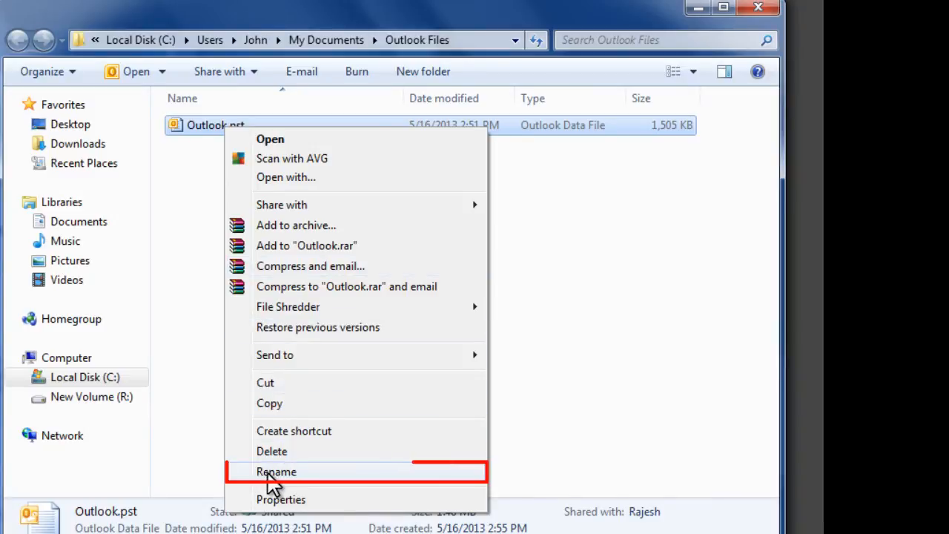
mouse_move(315, 480)
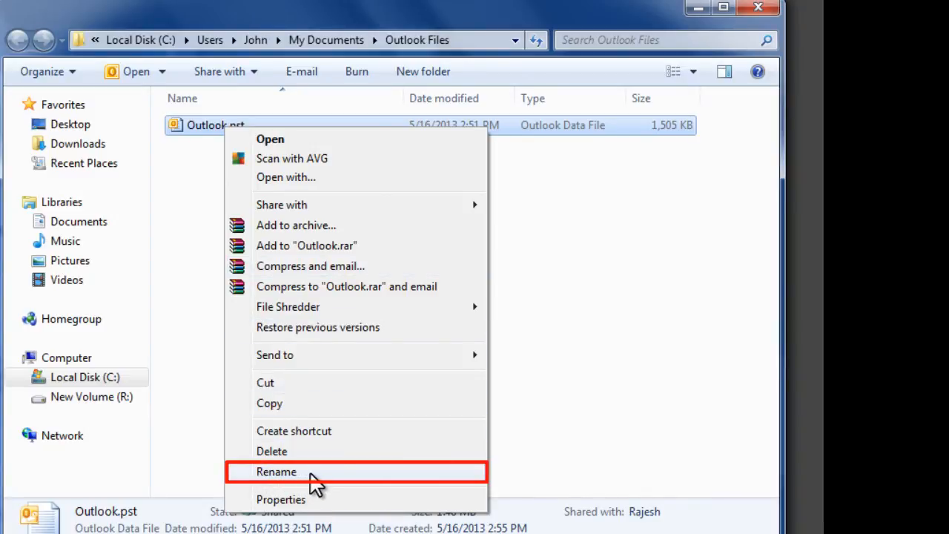
left_click(276, 471)
type("_Corrupt")
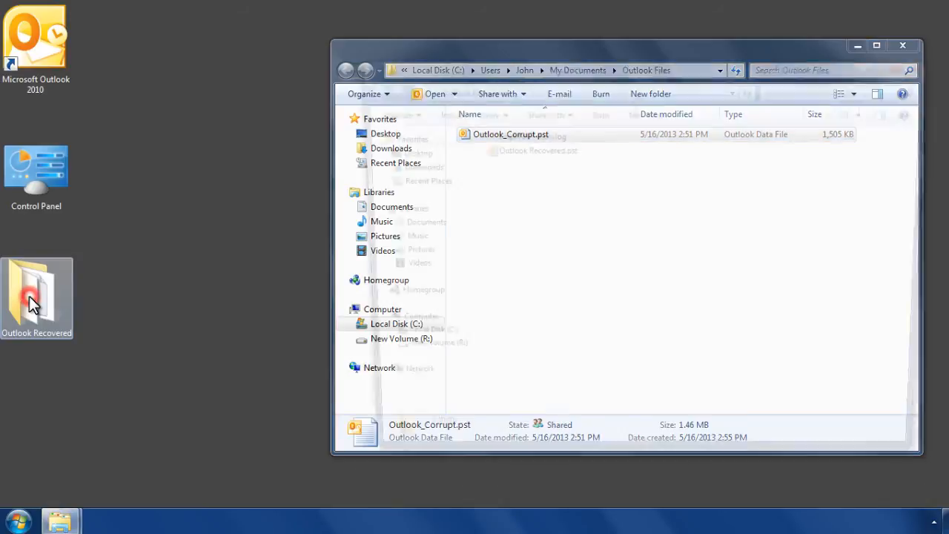
Copy Outlook Recovered.pst from the desktop Outlook Recovered folder into Outlook Files.
double_click(36, 289)
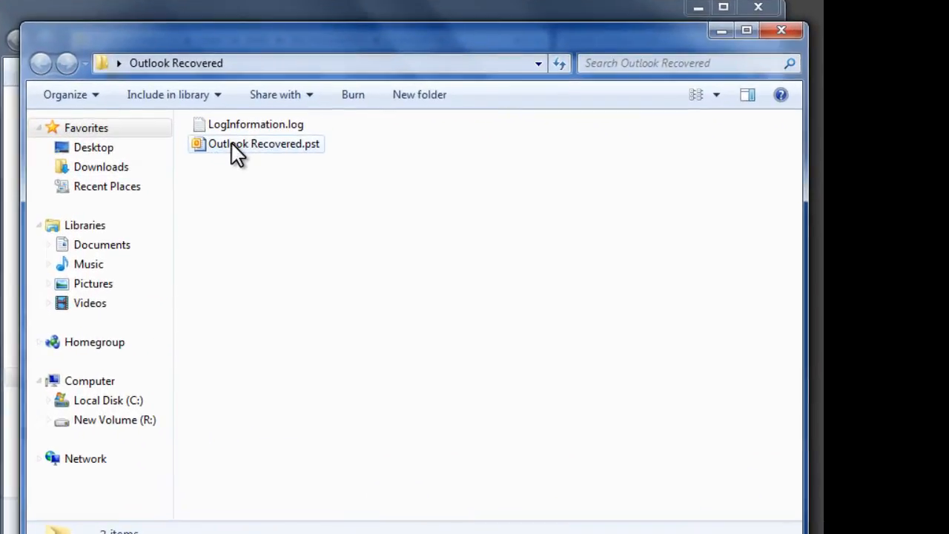
right_click(264, 143)
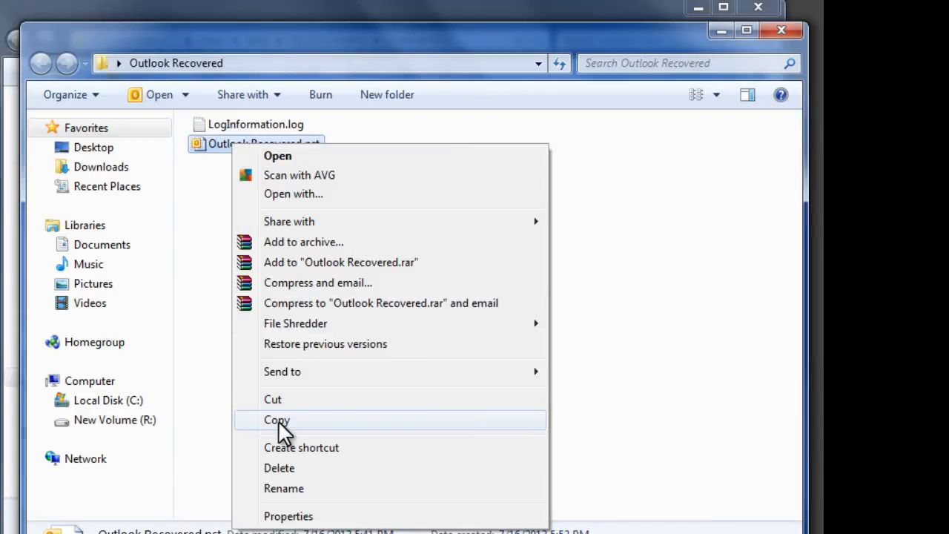
left_click(277, 419)
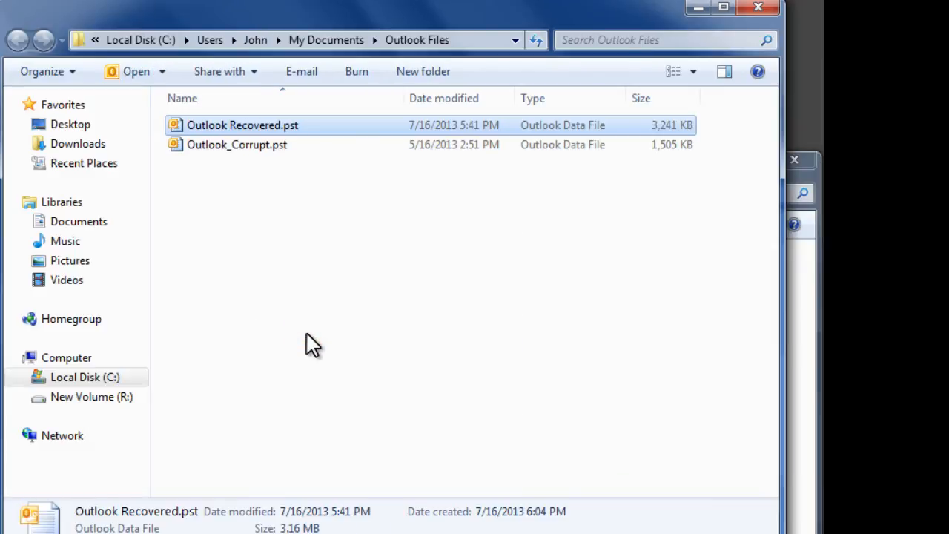
Rename the pasted Outlook Recovered.pst to Outlook.pst and relaunch Outlook 2010.
right_click(242, 124)
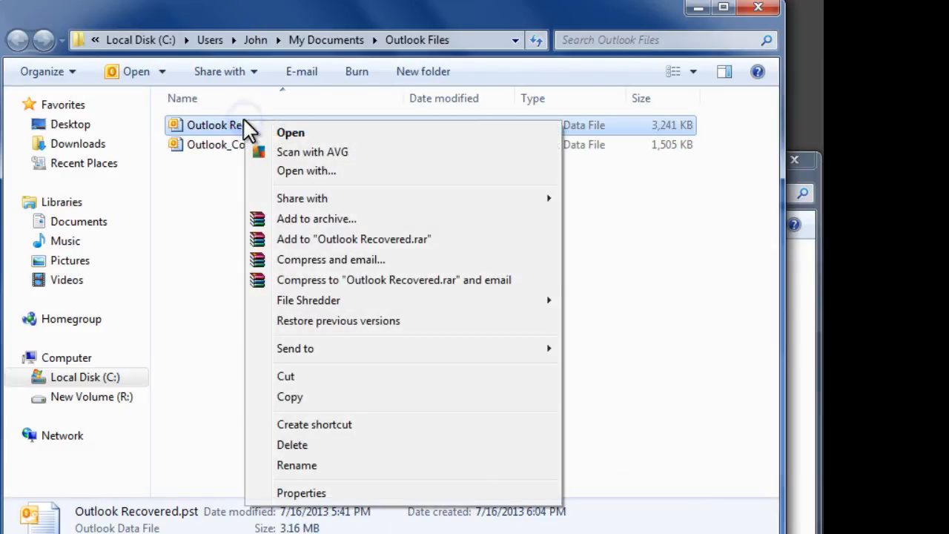
left_click(297, 465)
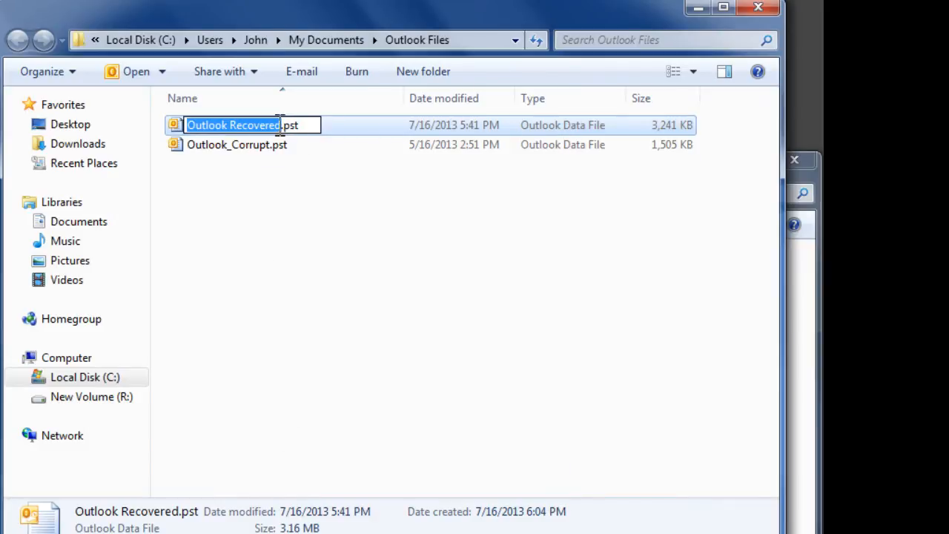
left_click(363, 200)
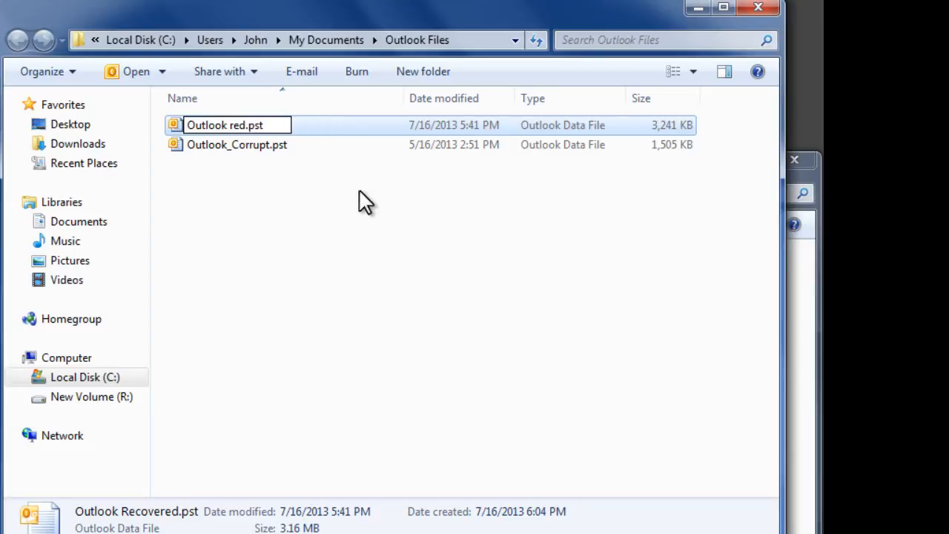
type("Outlook.pst")
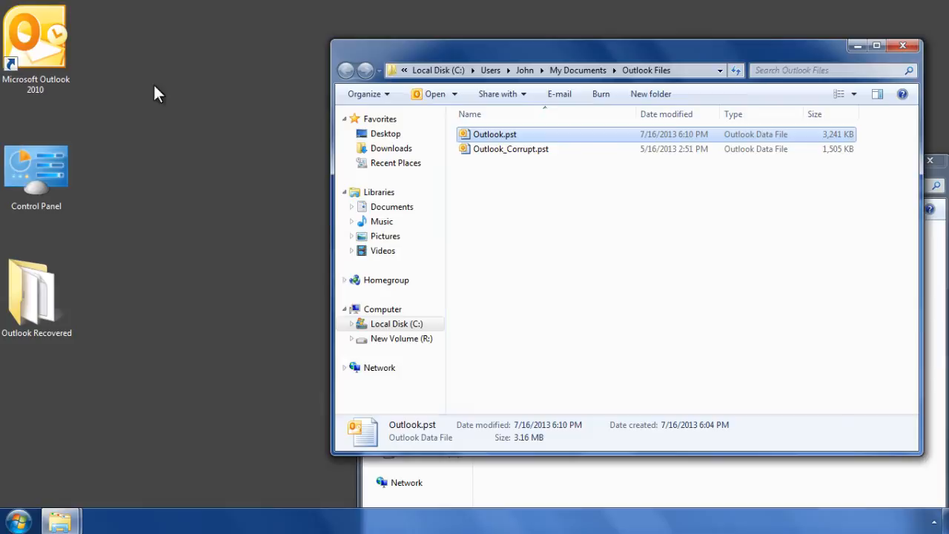
double_click(36, 37)
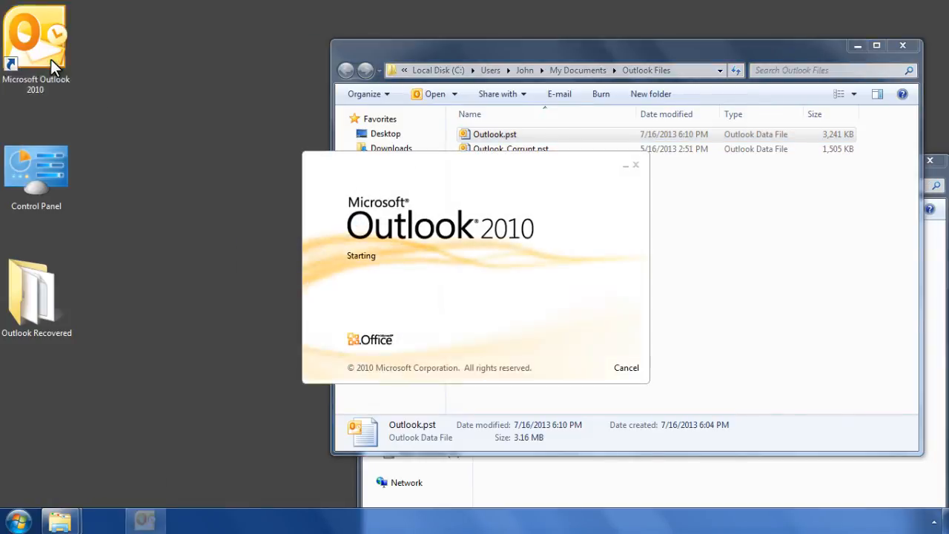